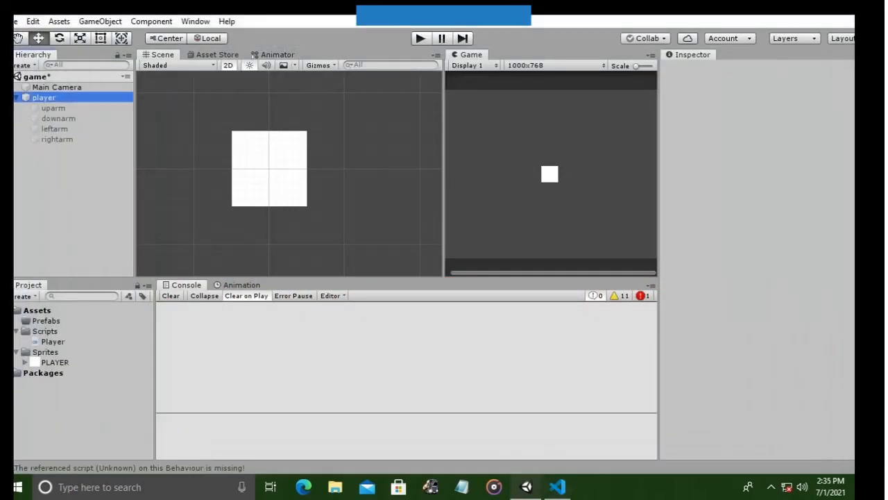
Create a new C# script named Arm inside the Scripts folder
left_click(45, 331)
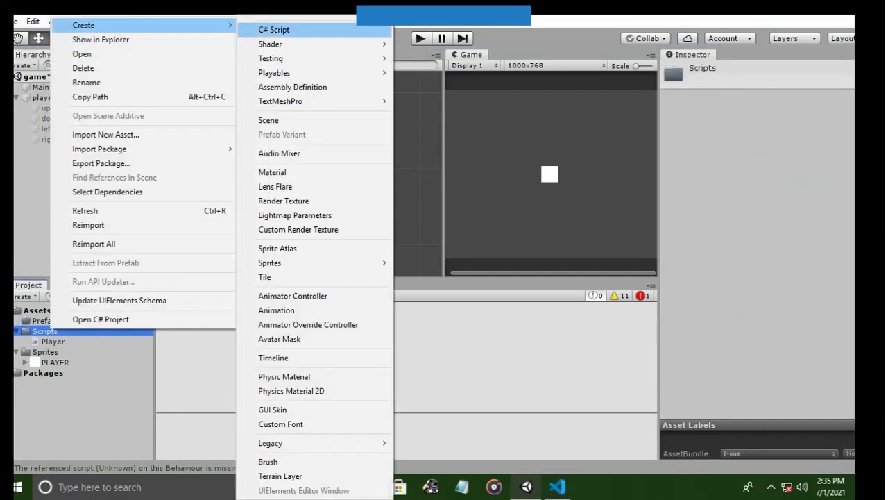
left_click(274, 29)
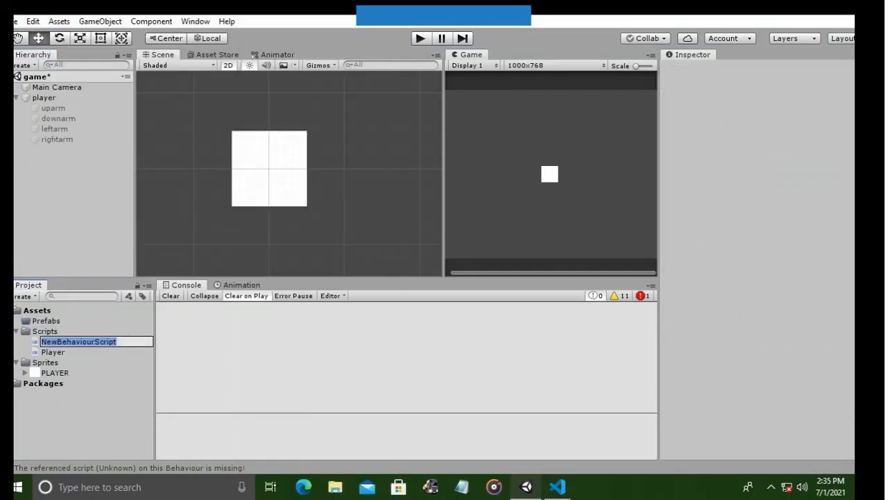
type("R")
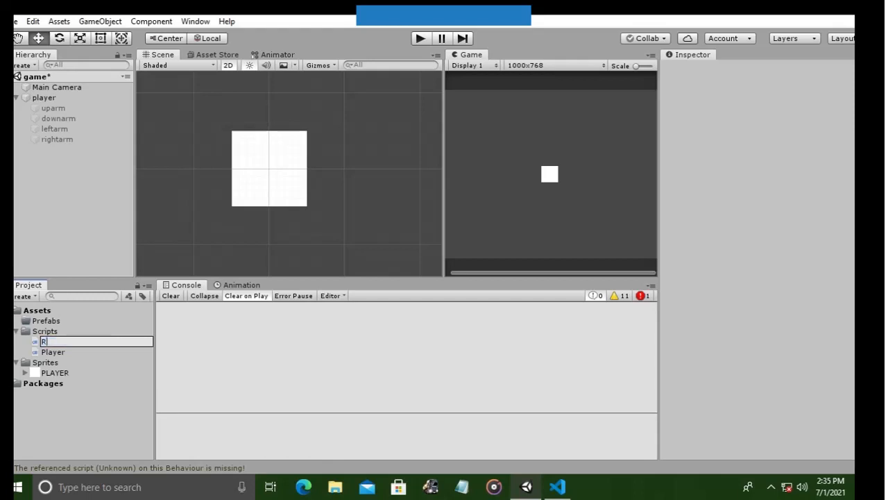
type("Arm")
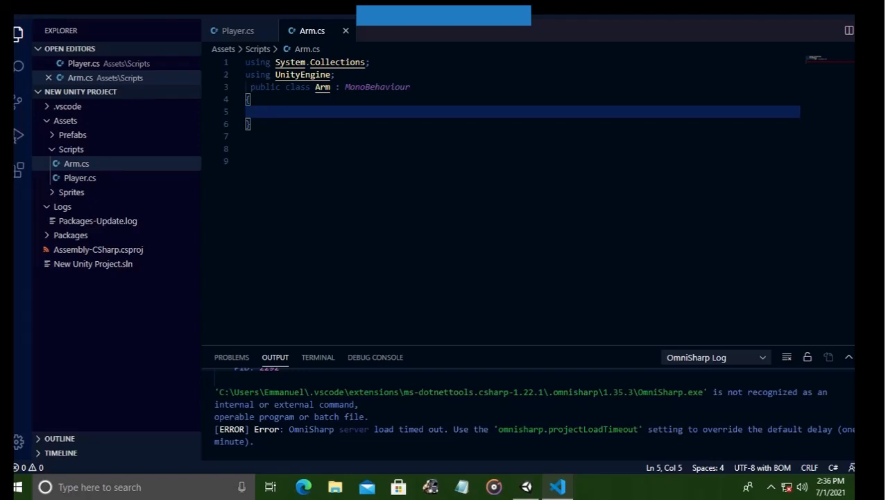
Declare a public SpriteRenderer sr field in the Arm class
type("pu")
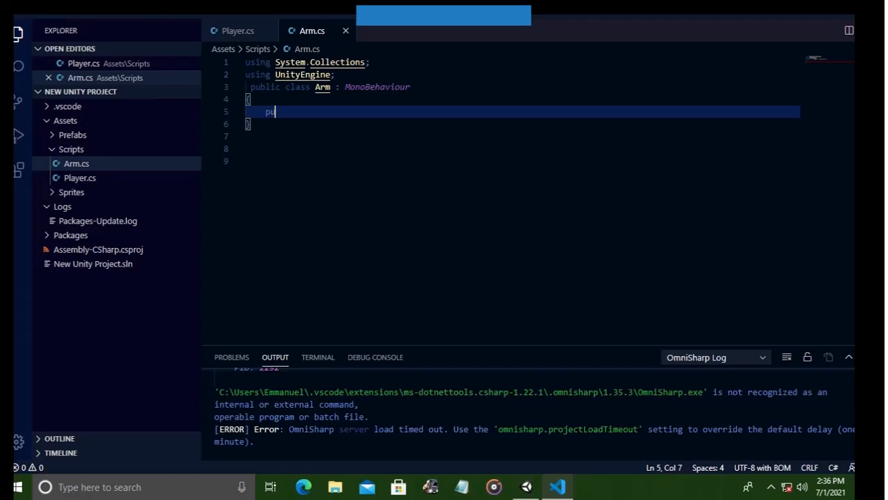
type("blic")
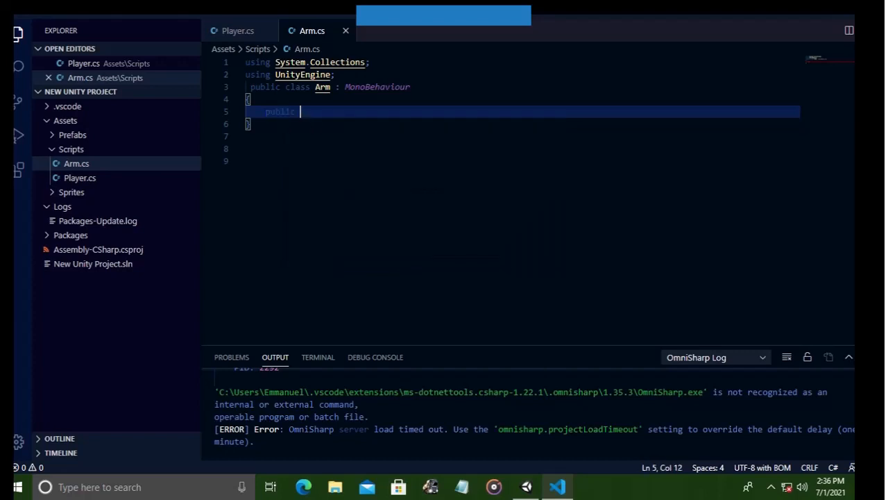
type("s")
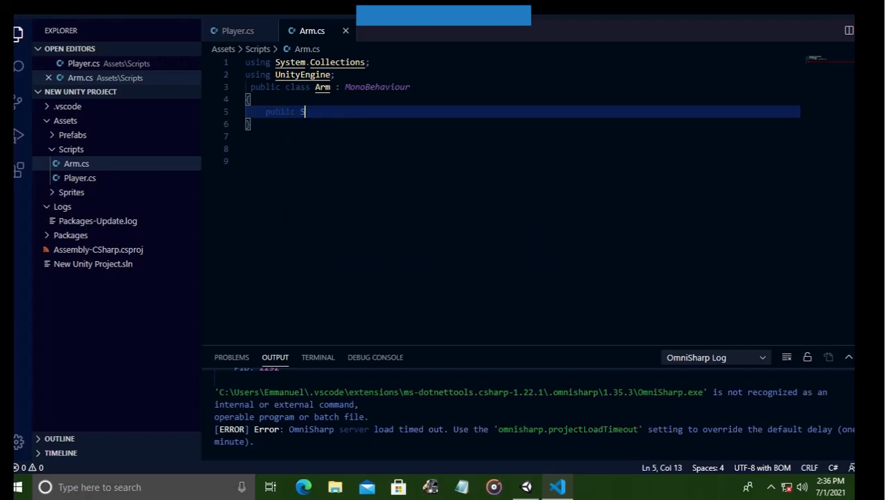
type("SpriteRenderer")
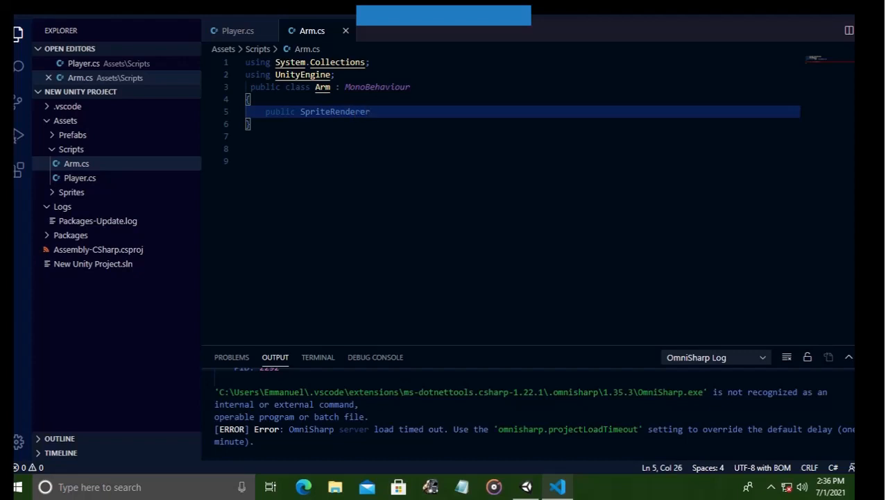
type("sr;")
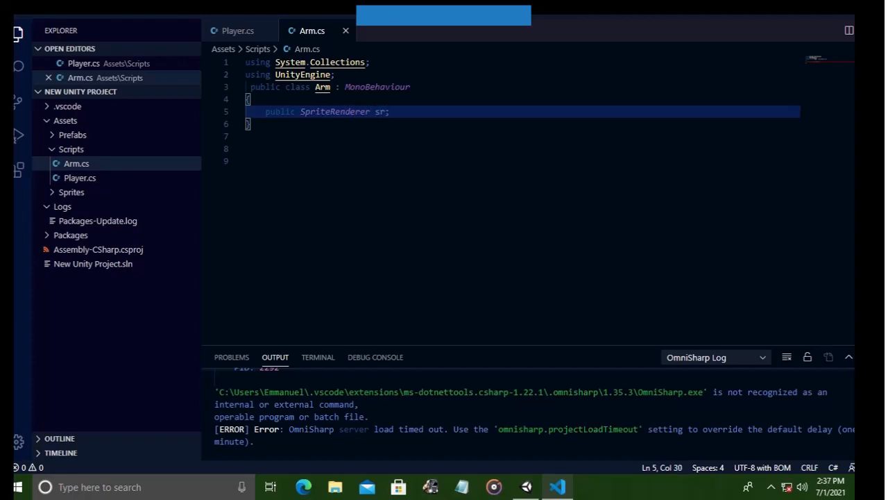
key("Enter")
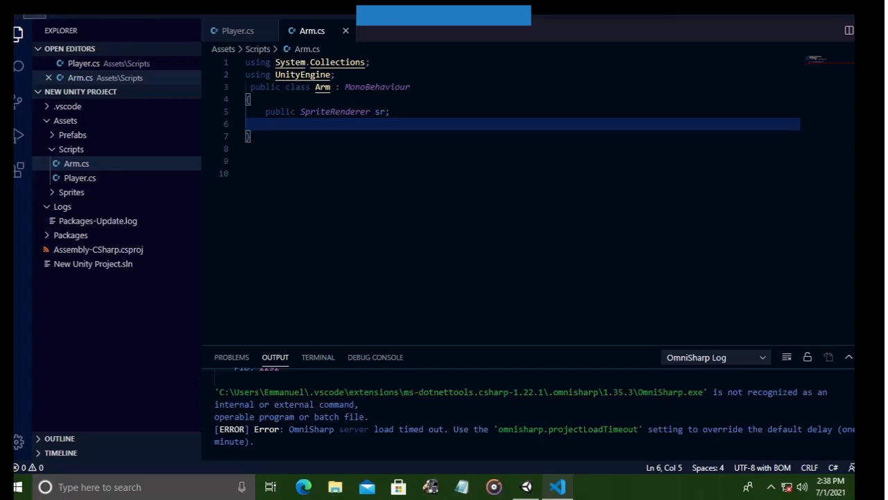
Declare a public Color green field and duplicate its line for more colours
type("pu")
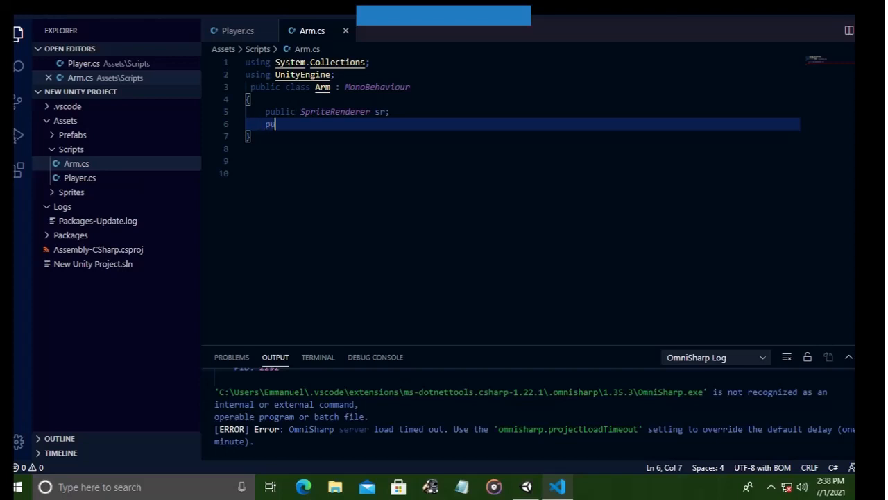
type("blic")
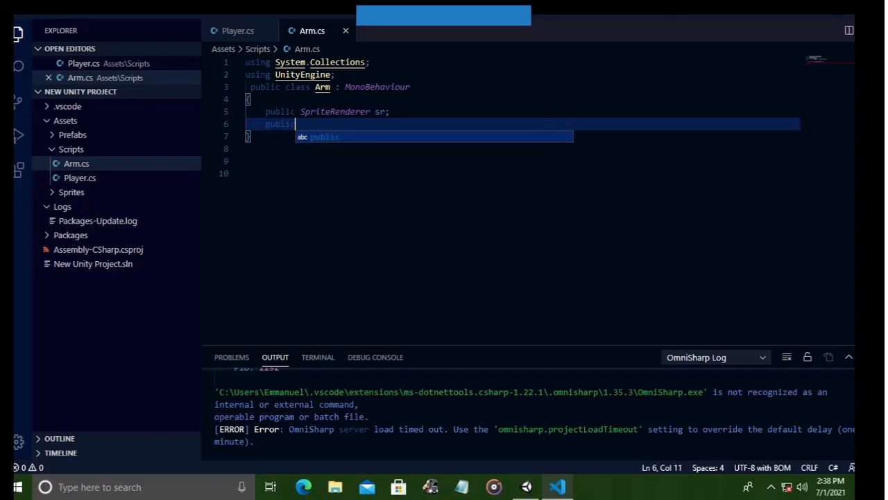
type("col")
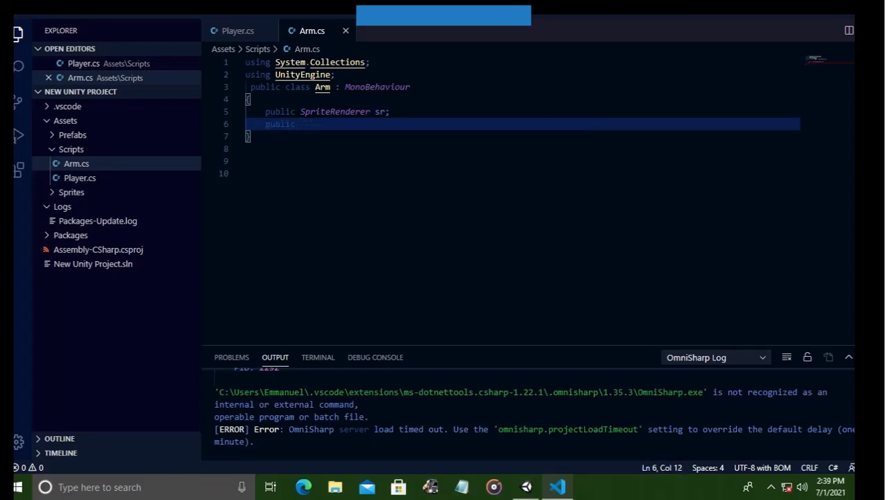
type("Color")
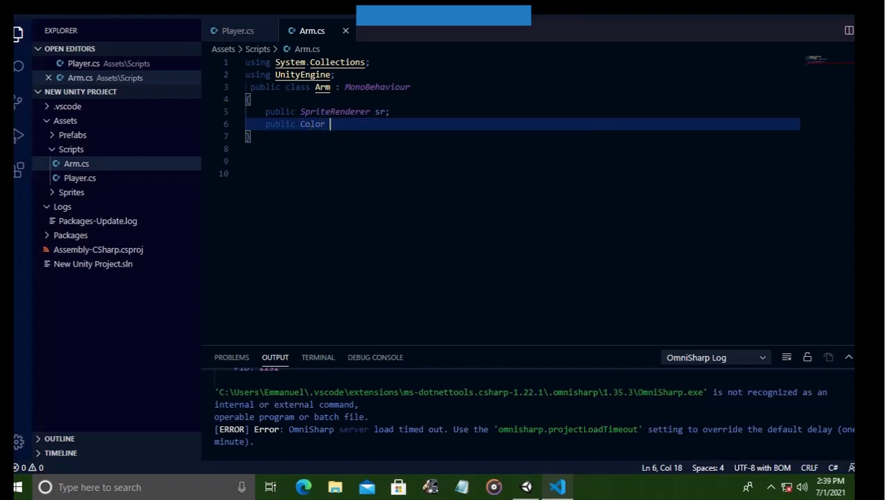
type("gr")
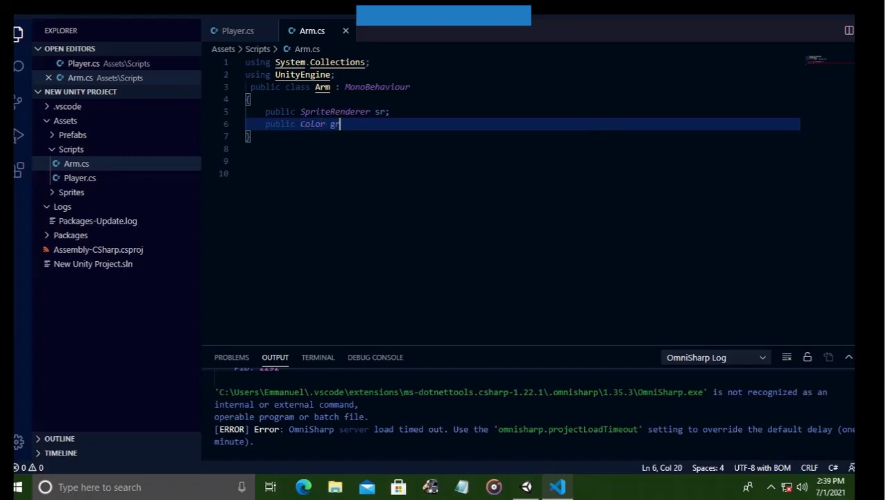
type("een")
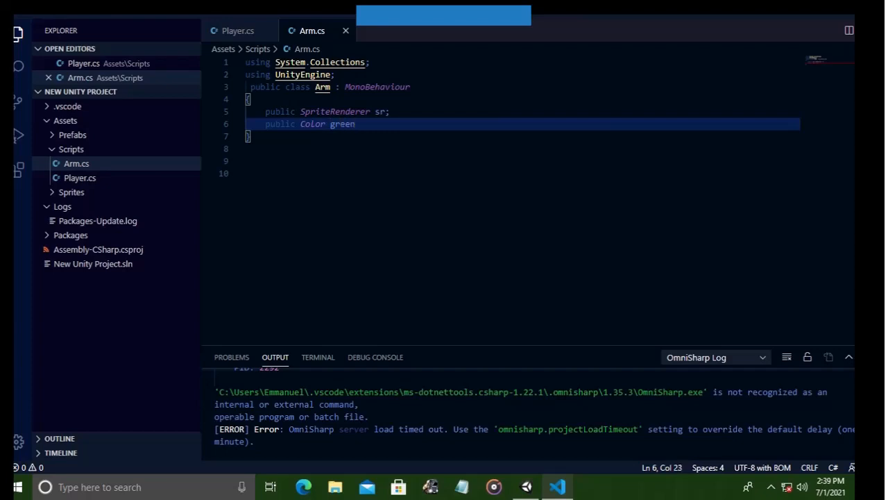
type(";")
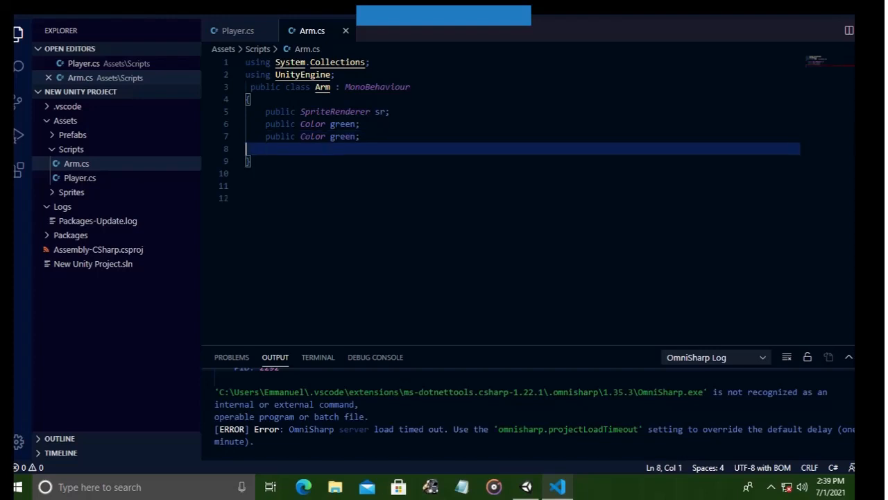
type("public Color green;")
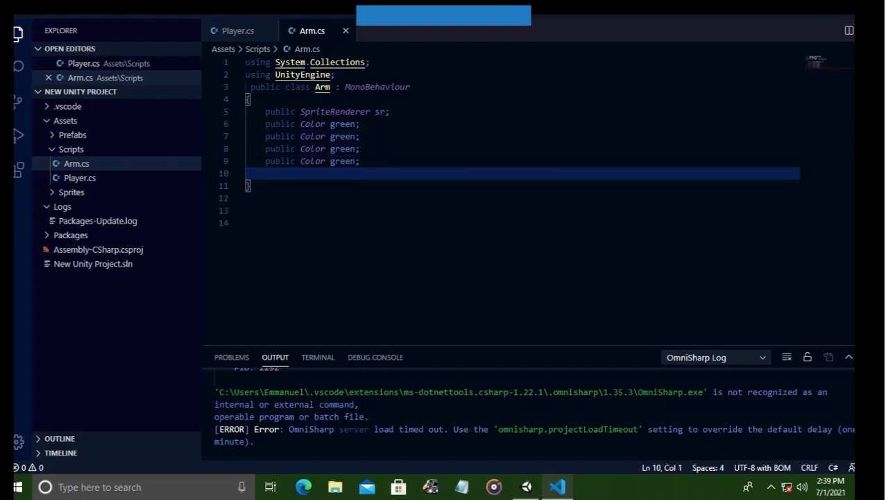
Rename the duplicated colour fields to red, blue and yellow
double_click(343, 136)
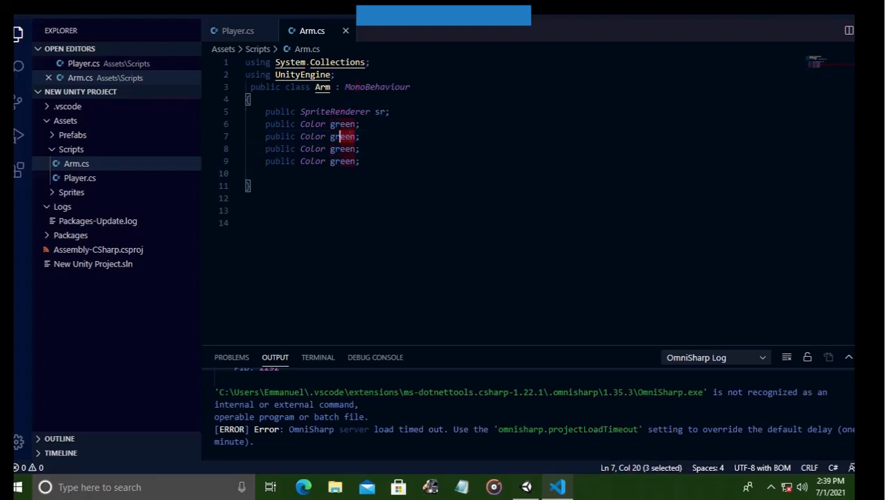
double_click(343, 136)
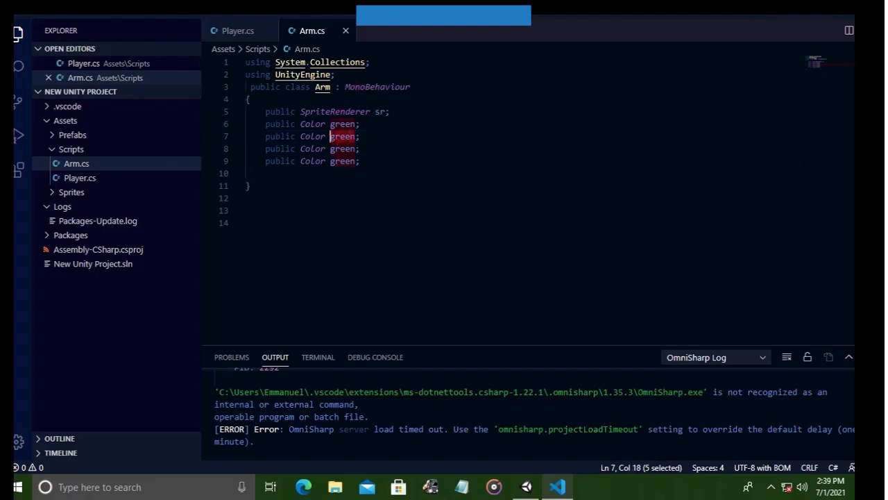
type("red")
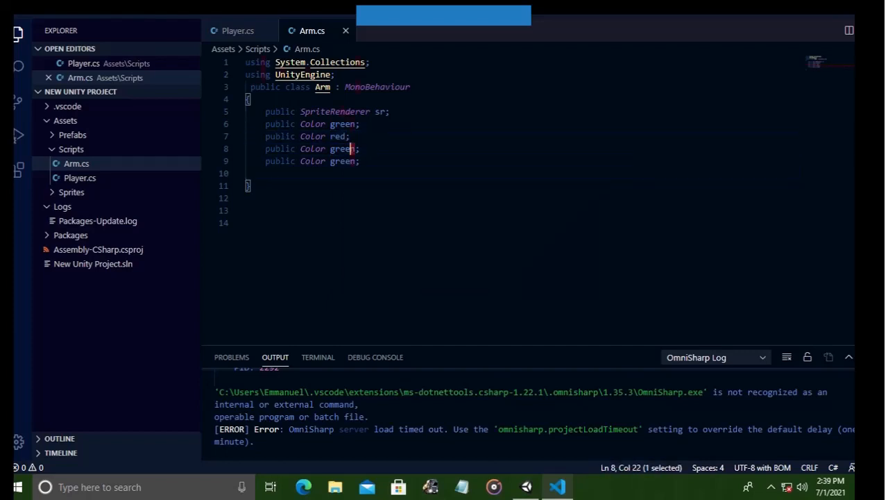
type("blue")
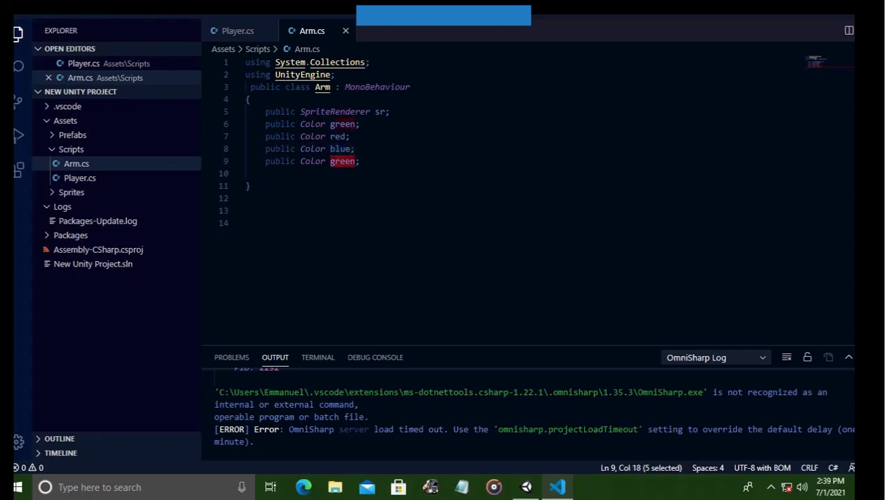
type("yell")
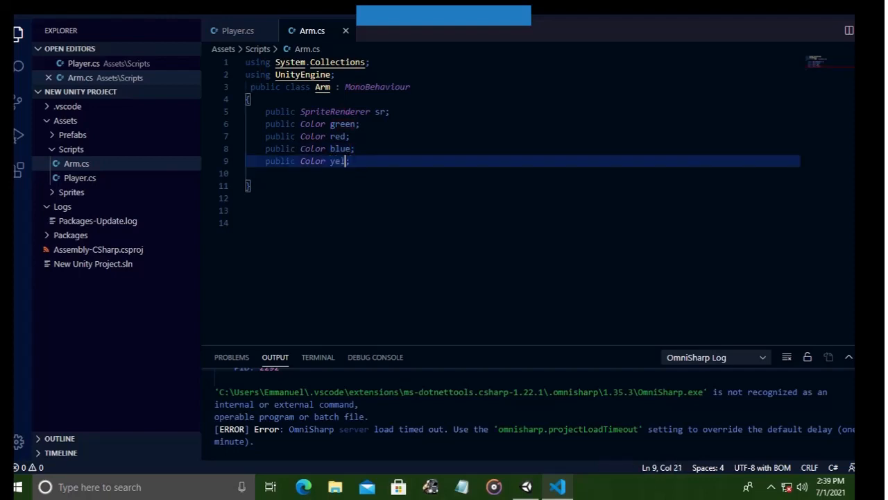
type("low")
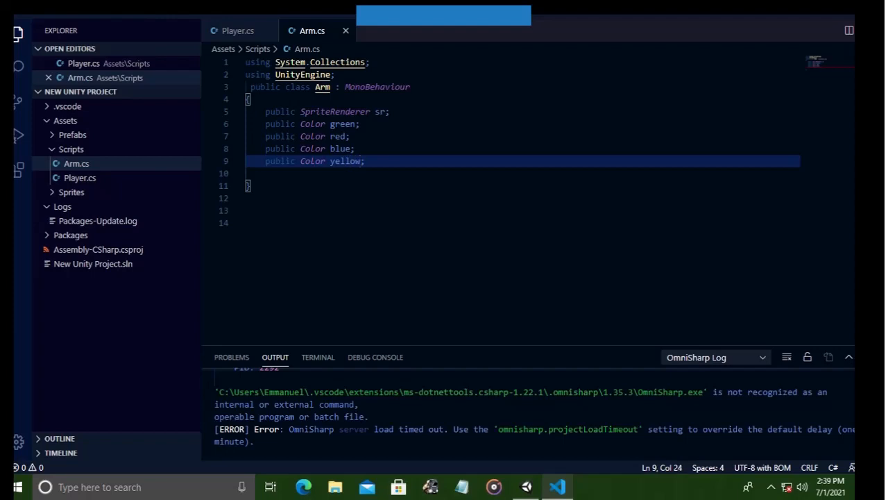
key("enter")
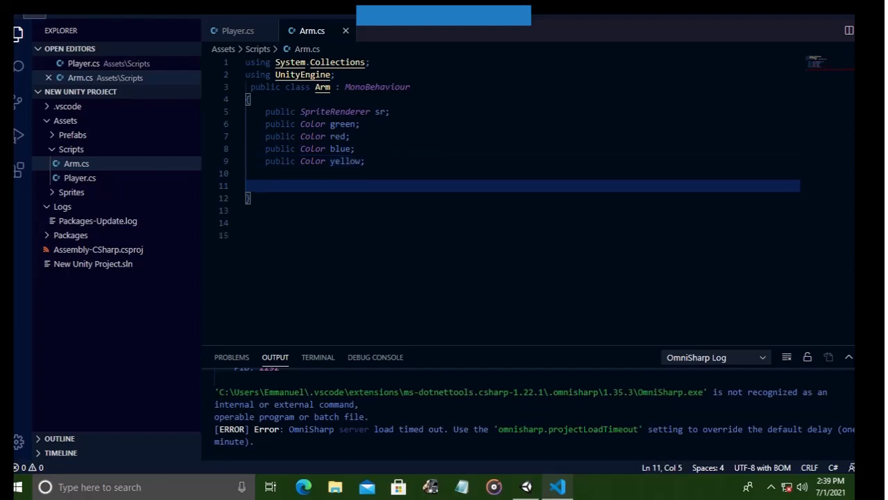
Start writing void Update() on the empty line under the colour fields
left_click(34, 12)
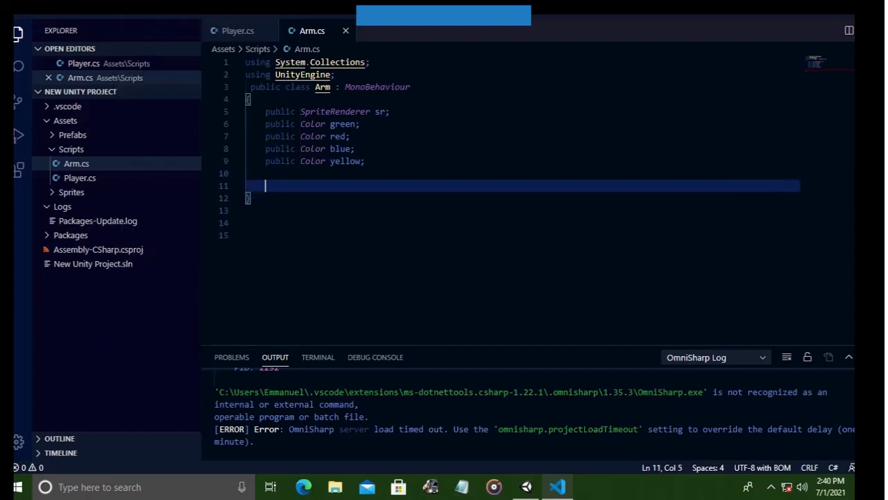
type("void")
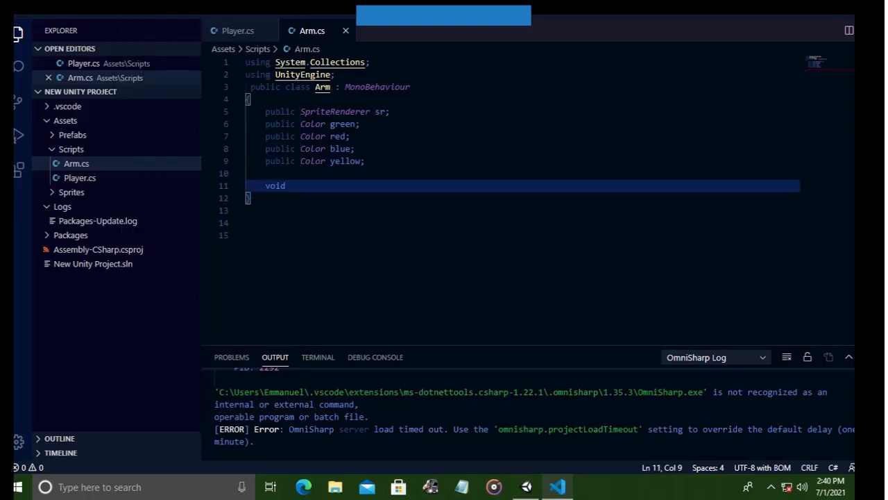
type("U")
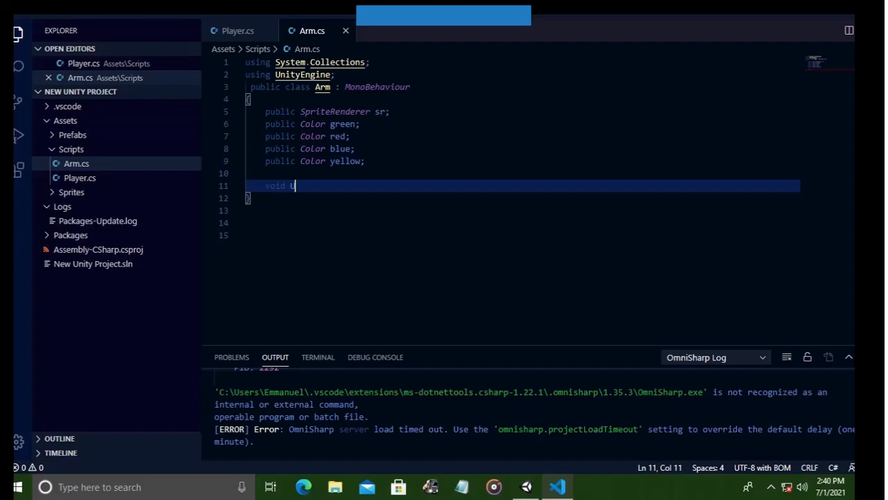
type("p")
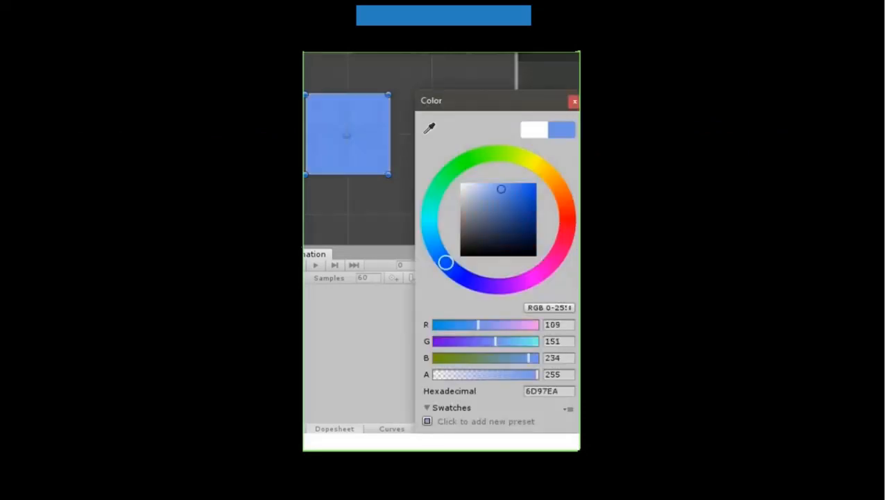
Drag the colour picker to a deeper, more saturated blue for the square
left_click_drag(503, 188, 513, 200)
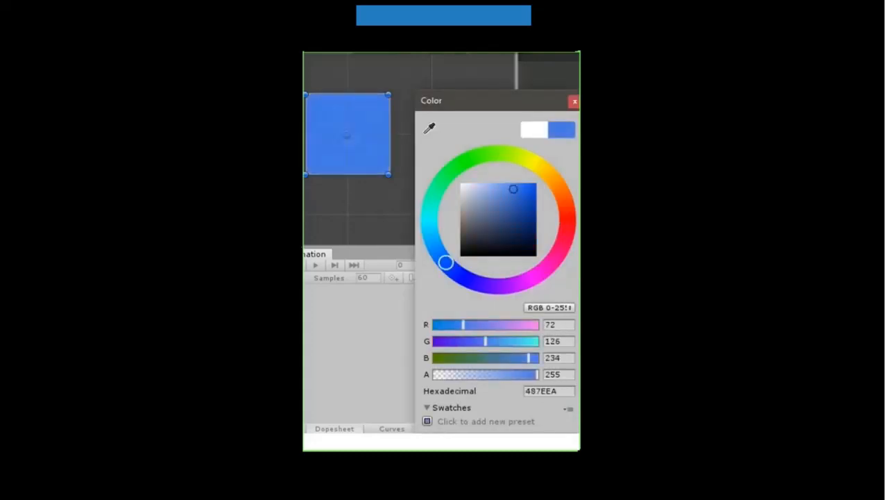
left_click(514, 201)
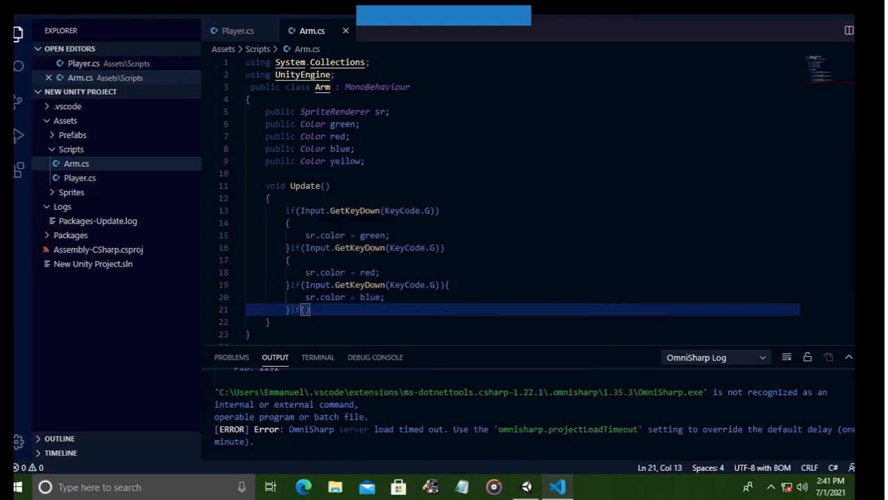
Write an Input.GetKeyDown branch in Update that assigns sr.color
type("Input.G")
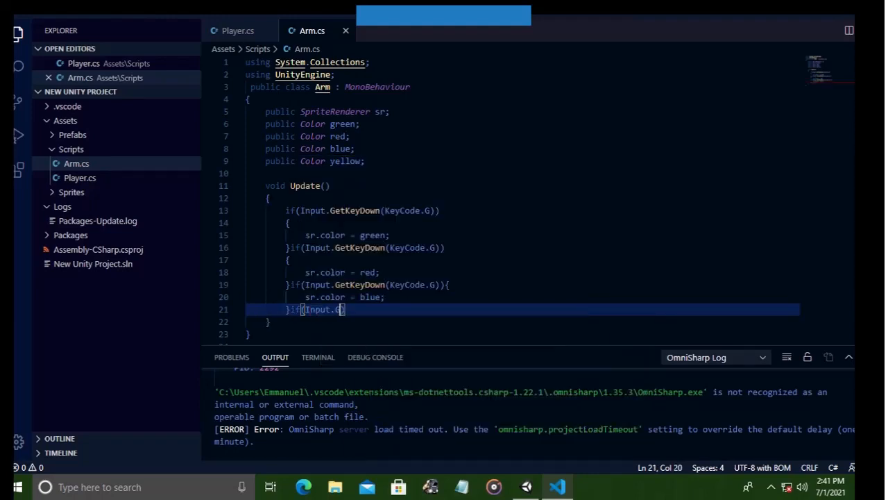
type("etKeyDown(k")
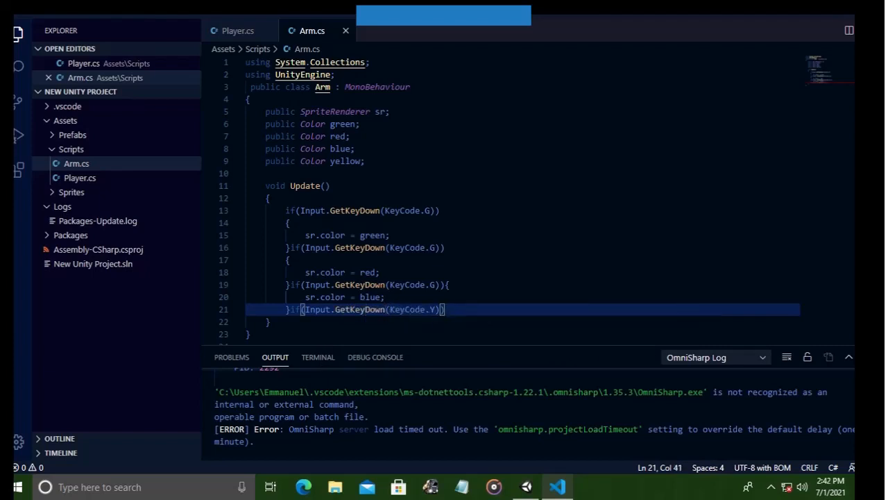
type("sr.color")
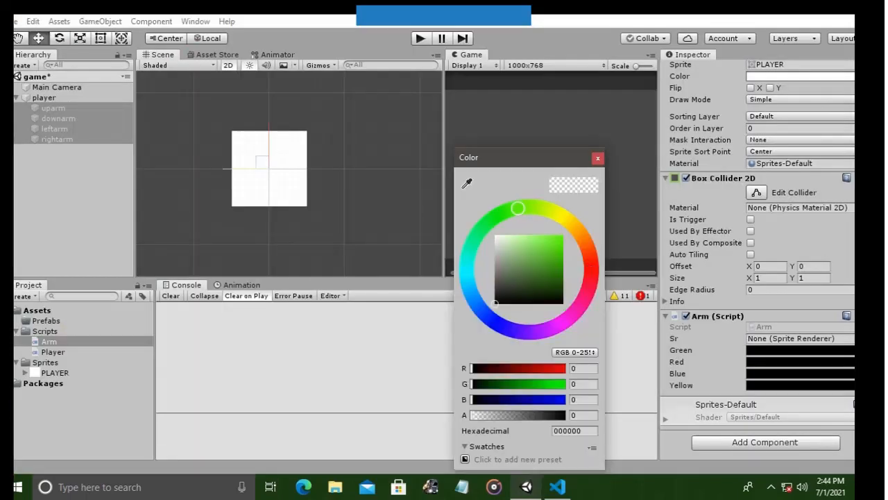
Pick green, red, blue and yellow for the Arm script's four colour fields
left_click(555, 235)
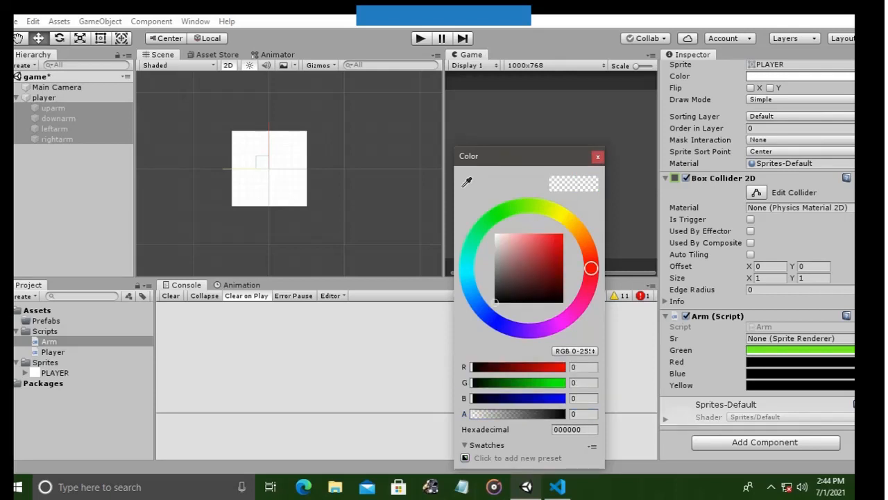
left_click(554, 233)
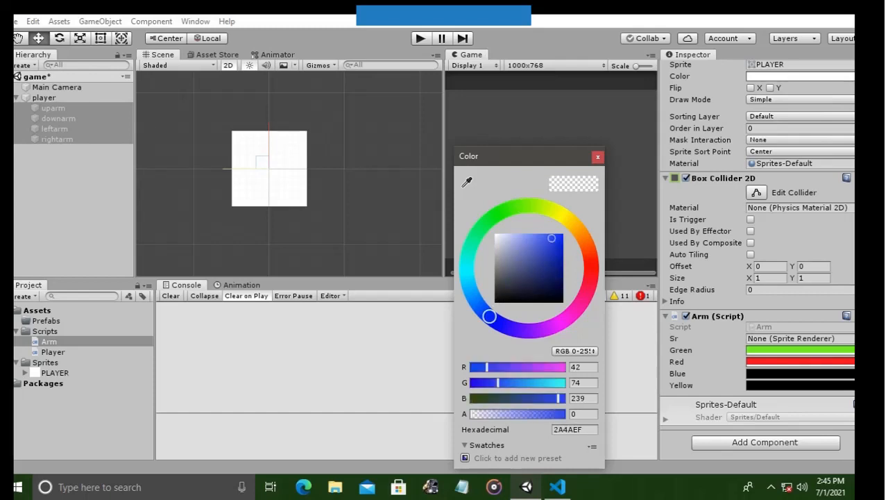
left_click_drag(467, 414, 558, 414)
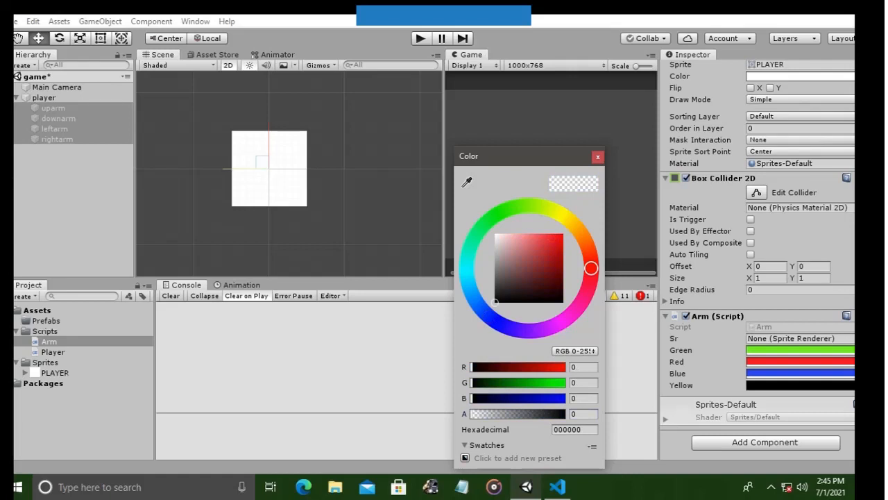
left_click(563, 216)
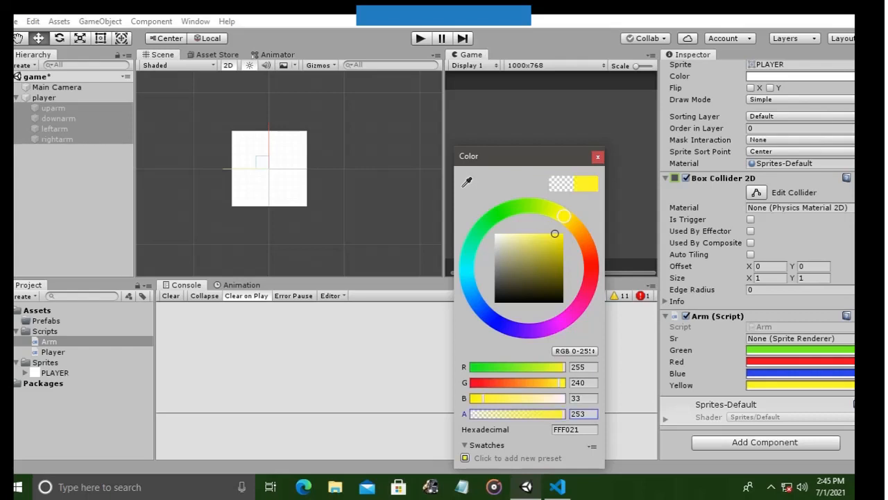
left_click(596, 156)
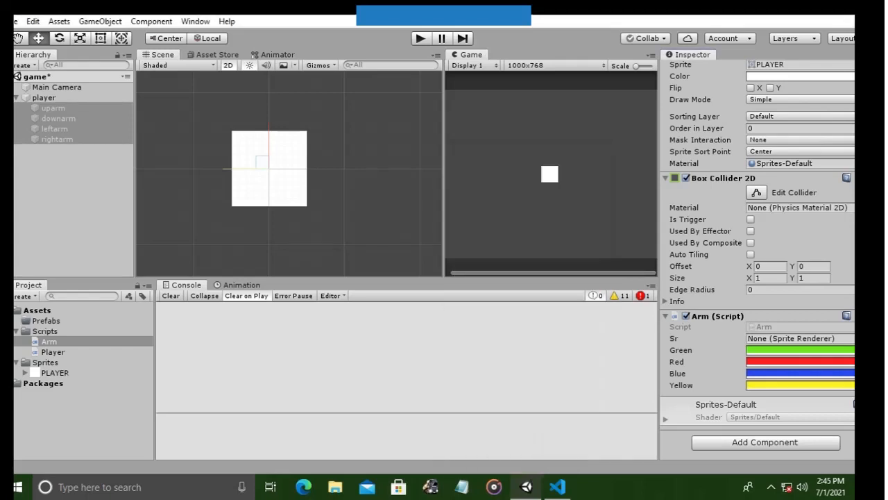
Assign the uparm, downarm, leftarm and rightarm renderers to the Arm script's Sr slot
left_click(52, 109)
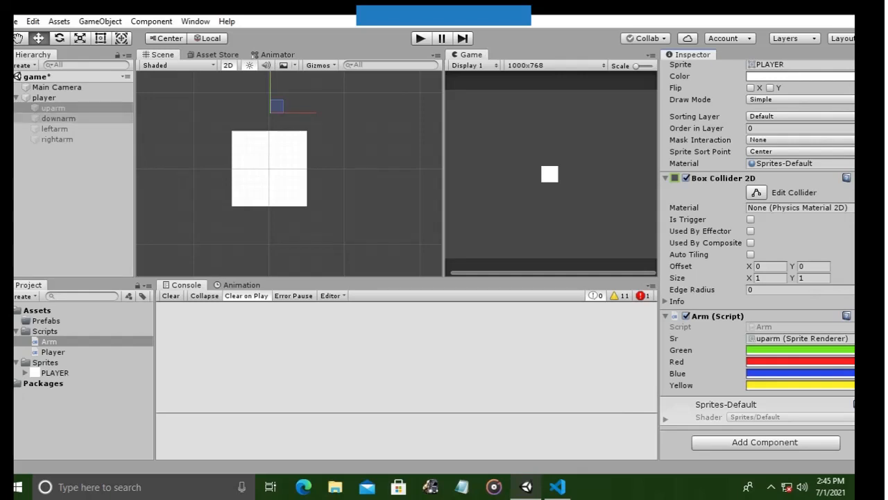
left_click(59, 118)
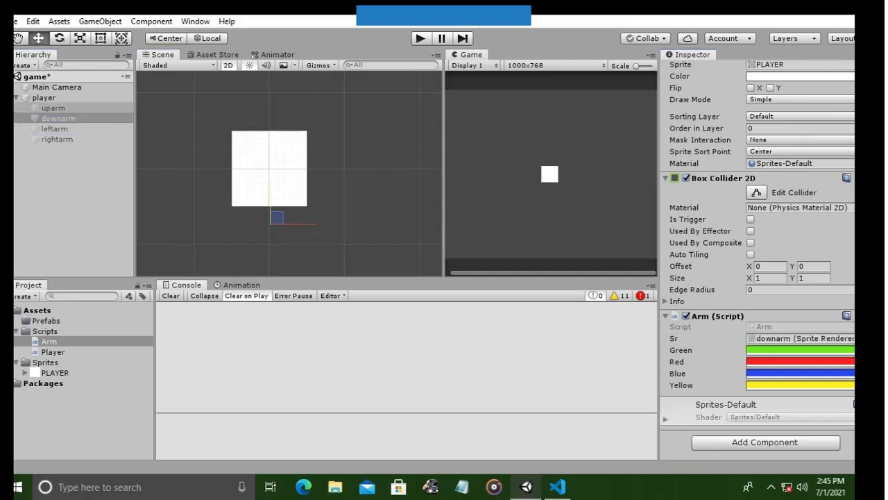
left_click(54, 128)
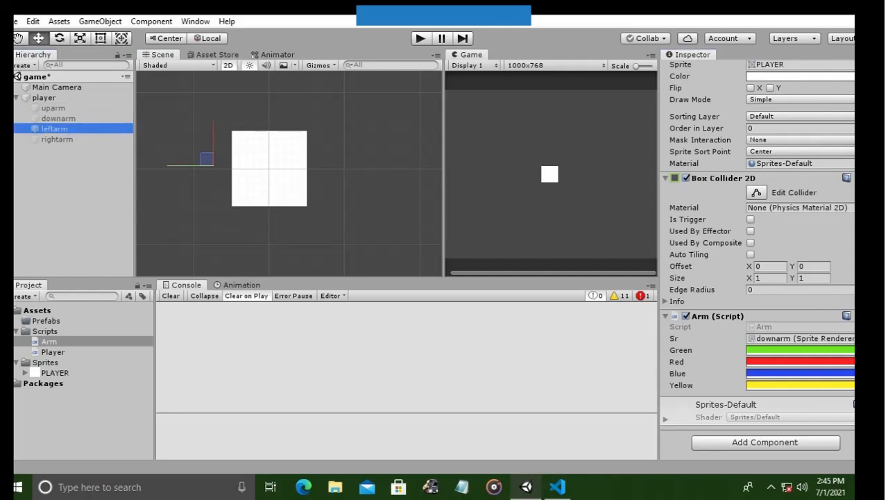
left_click(57, 139)
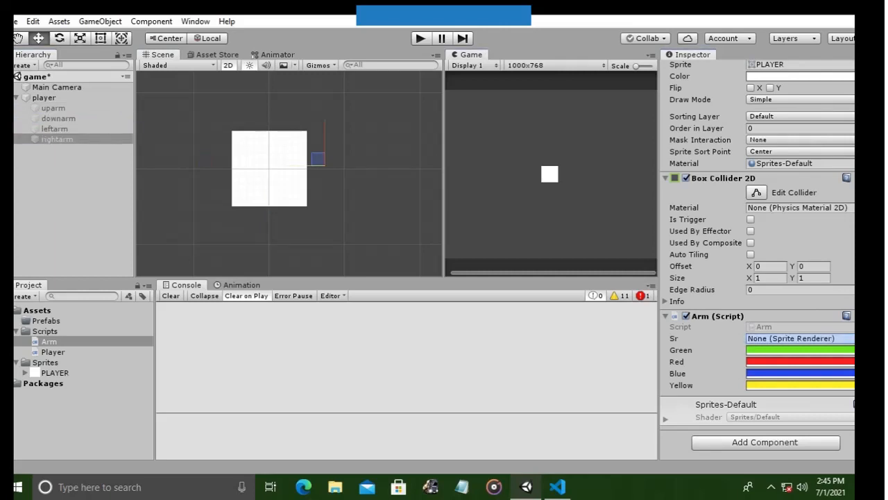
left_click(800, 339)
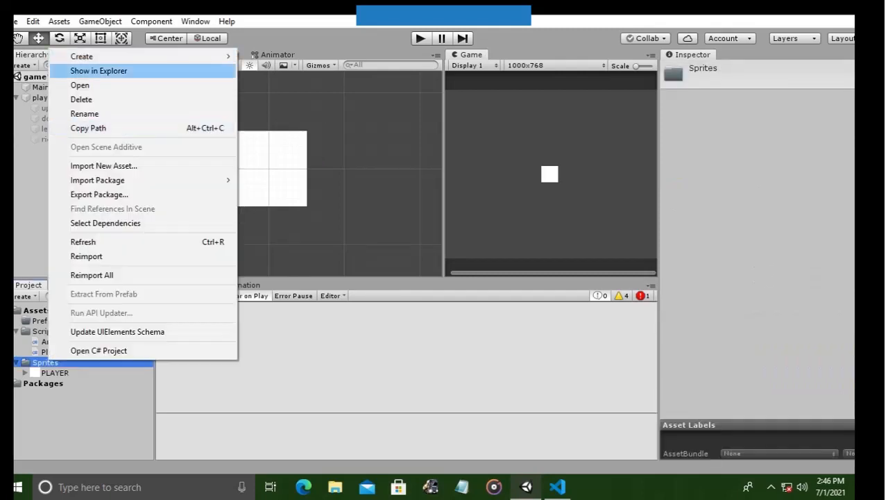
Create a circle sprite in Sprites, name it obstacle and place it in the scene
left_click(80, 55)
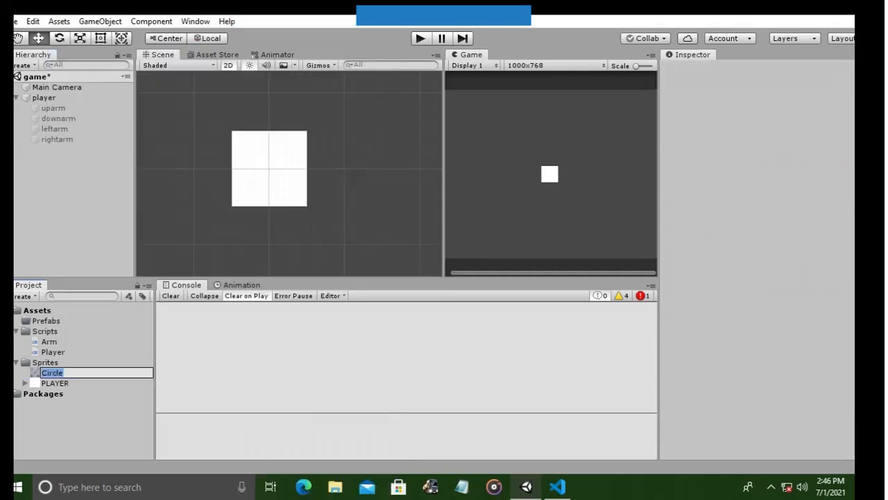
type("ob")
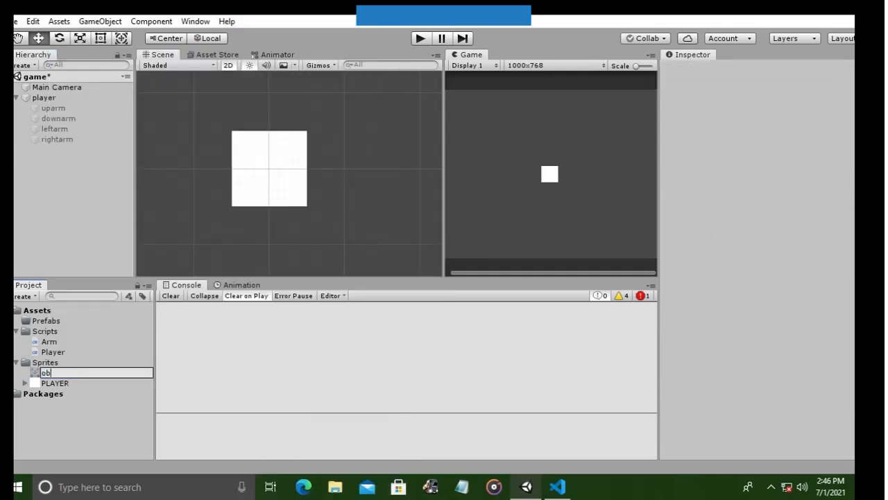
type("stad")
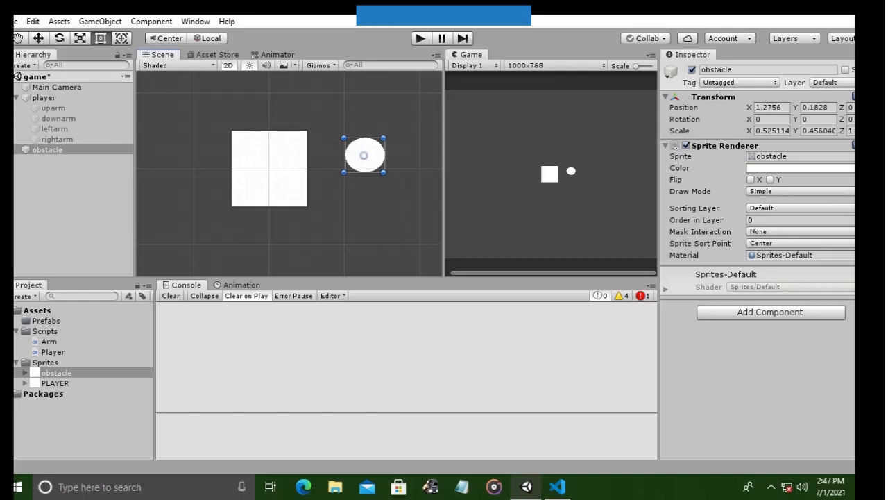
right_click(44, 331)
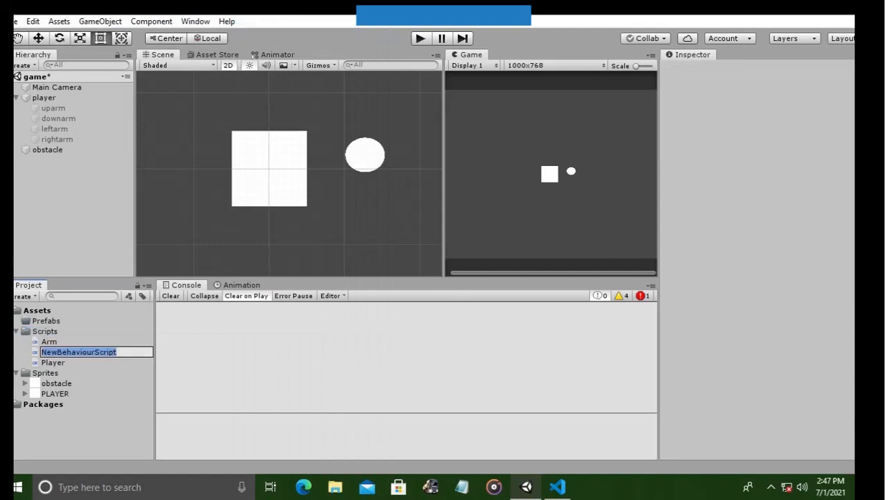
Rename the new script to obstacle
type("obstac")
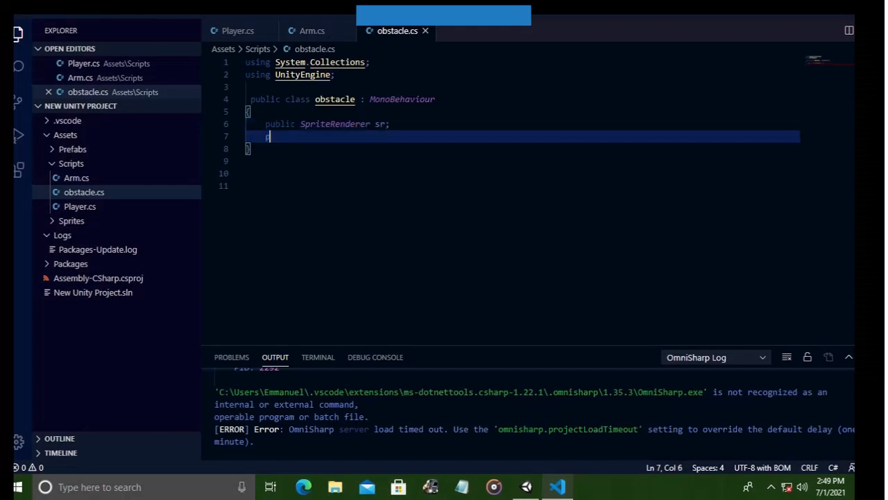
Add private int random and public Color green, red, blue, yellow fields to obstacle
type("private int random;")
type("public G")
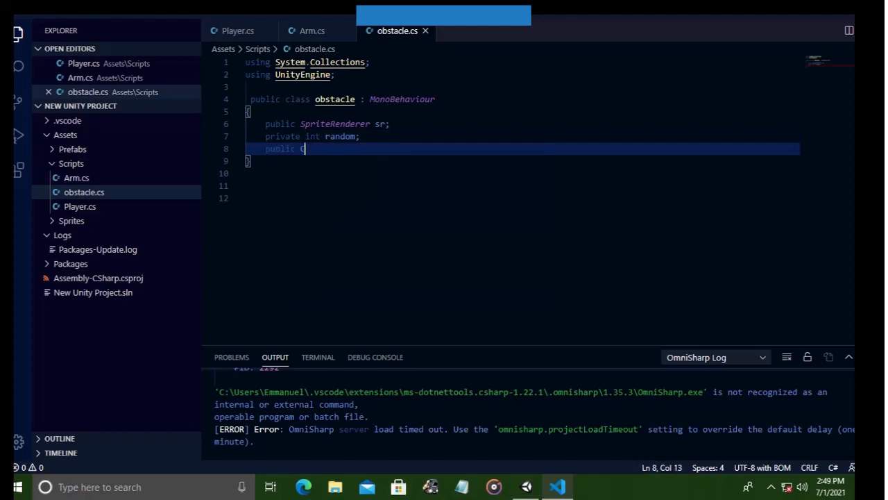
type("Color green;")
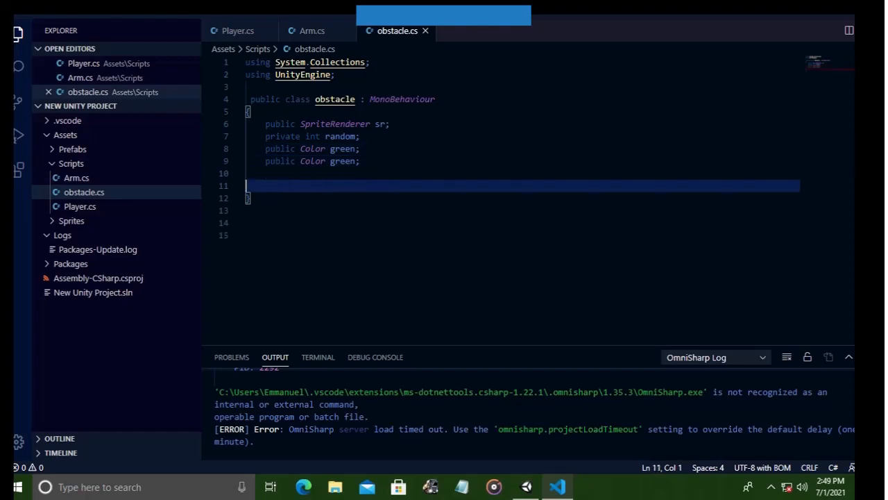
type("public Color green;")
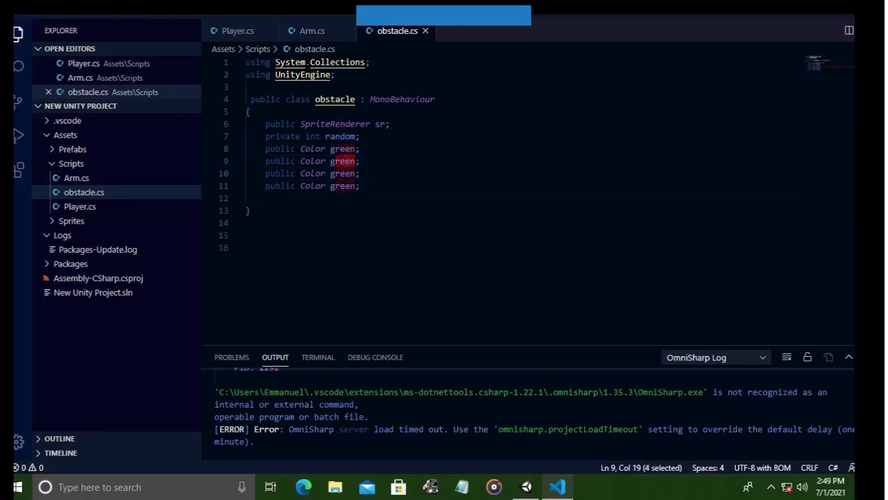
type("red")
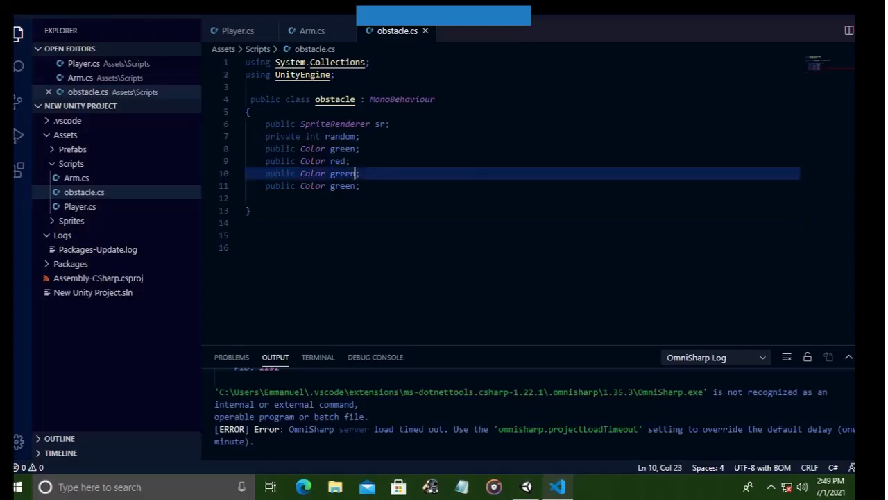
double_click(343, 172)
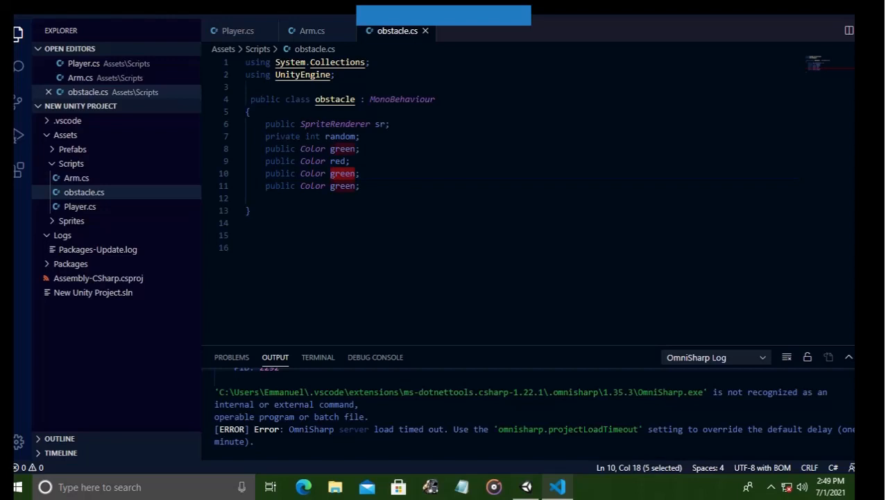
type("blue")
left_click(522, 186)
type("y")
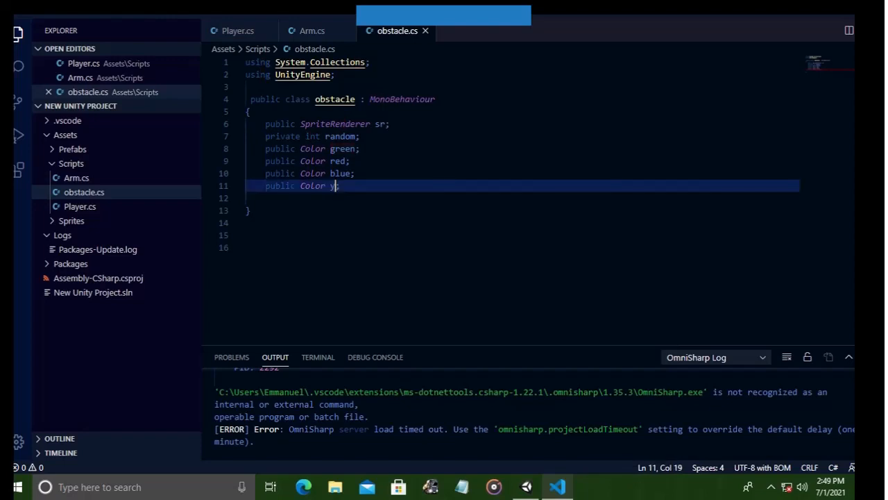
type("ellow")
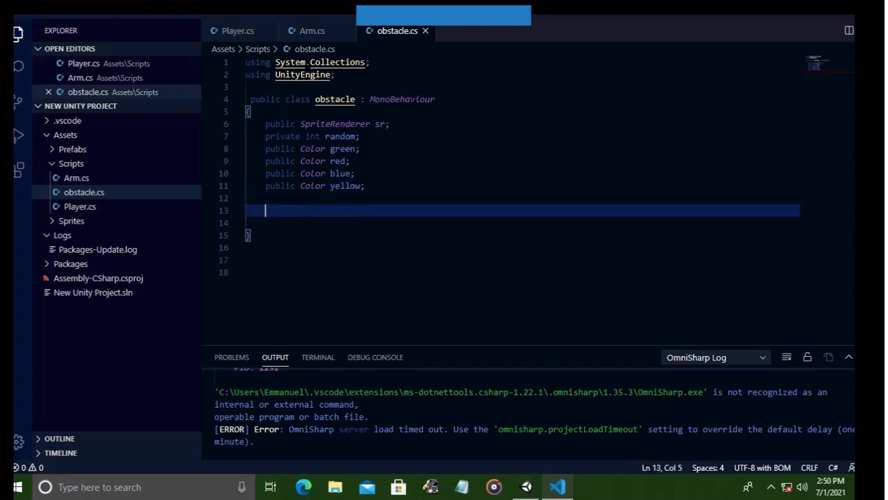
Write void Start() assigning random = Random.Range(0, 4) and opening switch(random)
type("void")
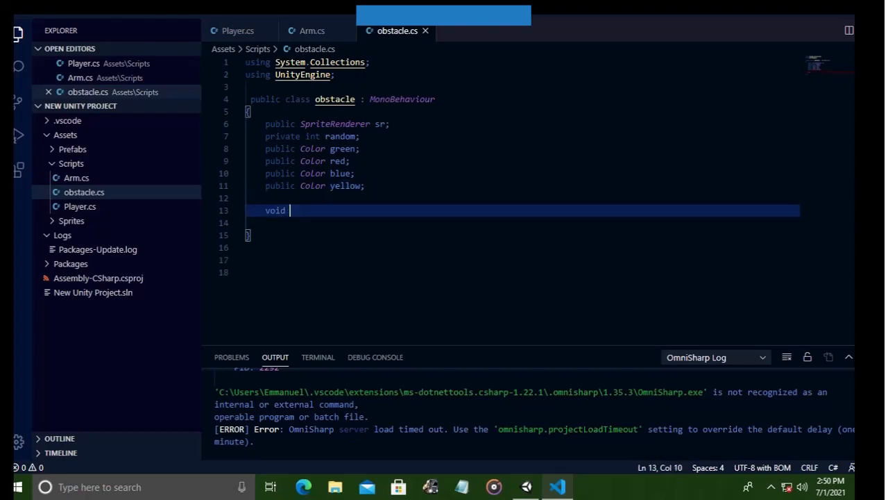
type("Start(")
left_click(522, 222)
type("{")
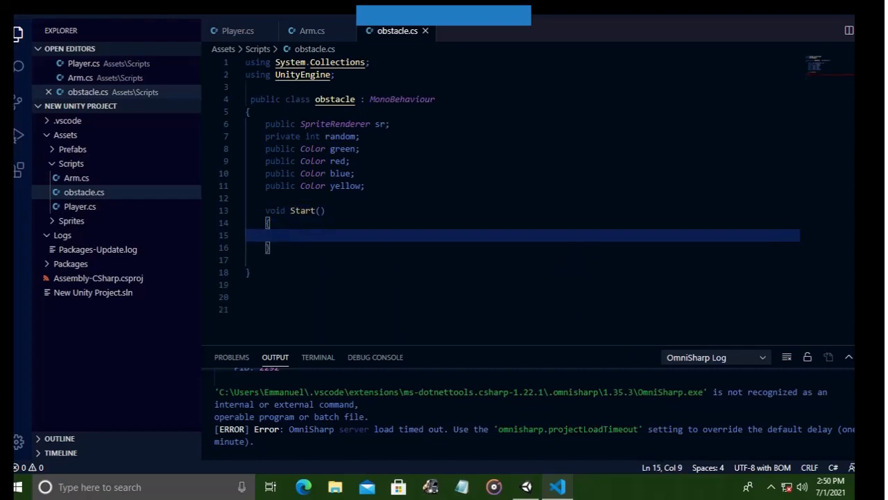
type("r")
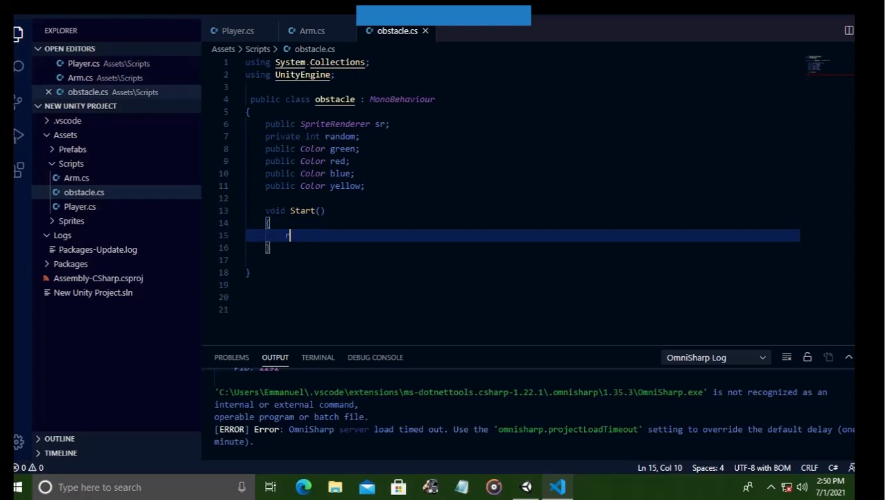
type("ab")
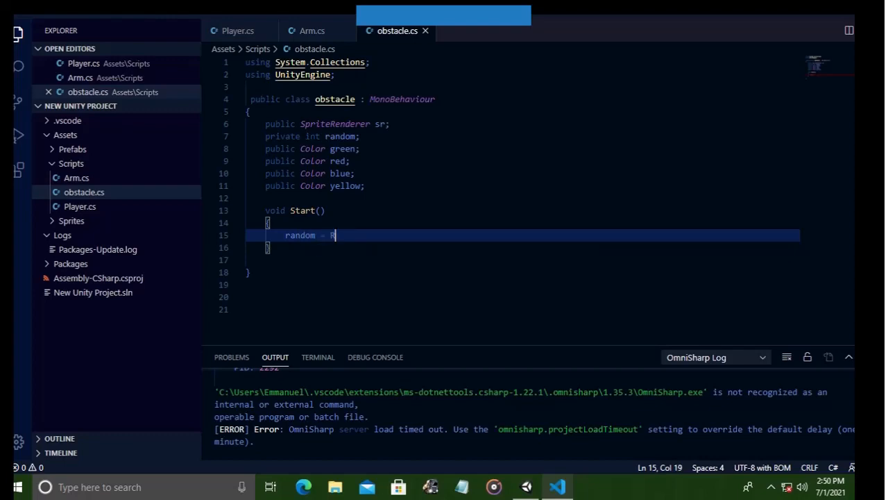
type("andom.R")
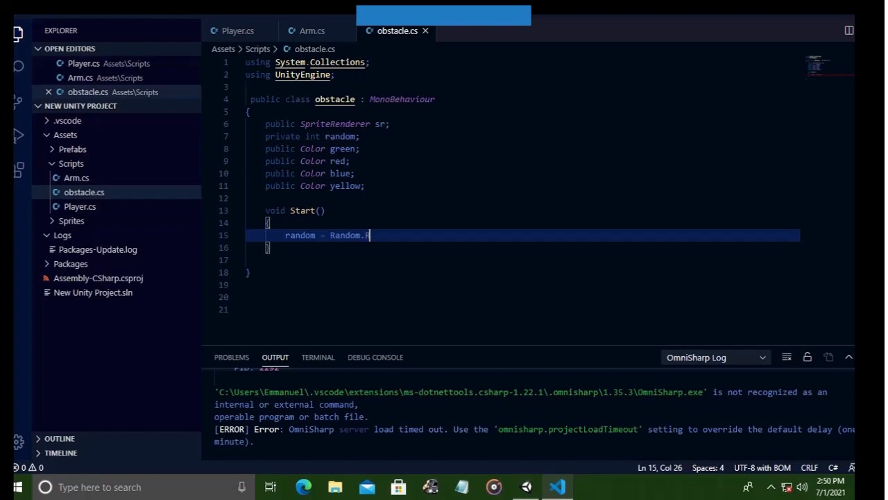
type("ange()")
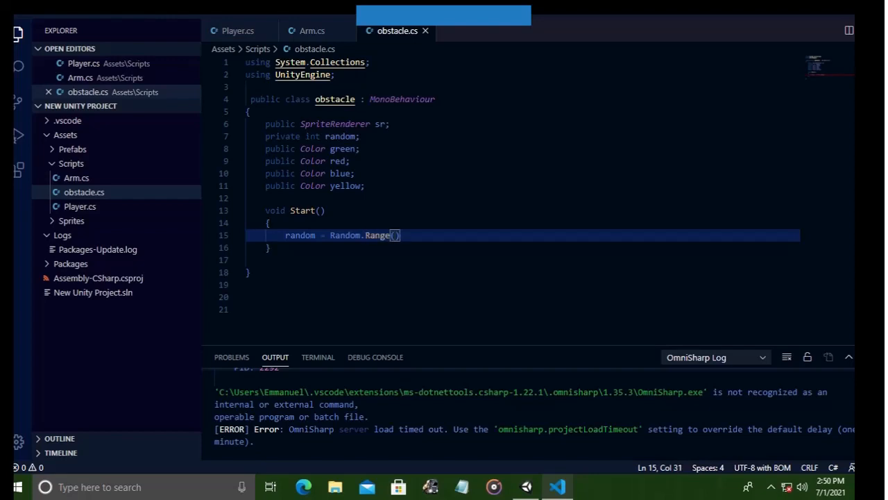
type("0, 4")
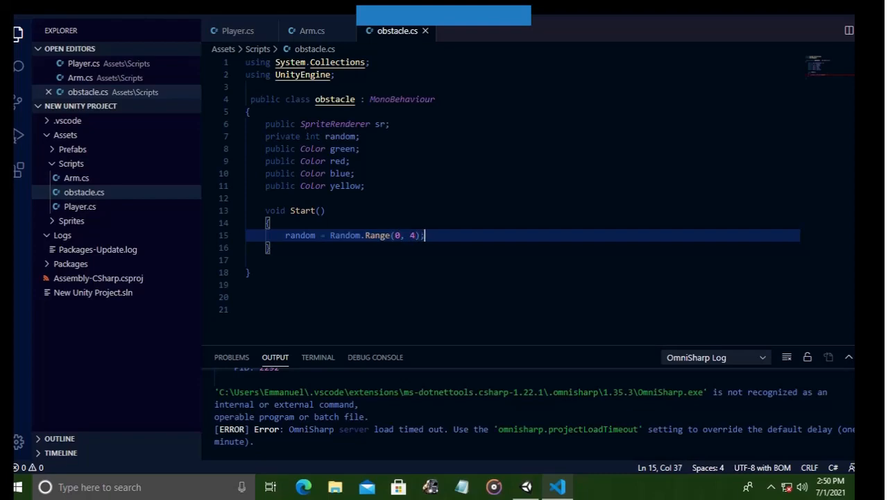
type("switch(random)")
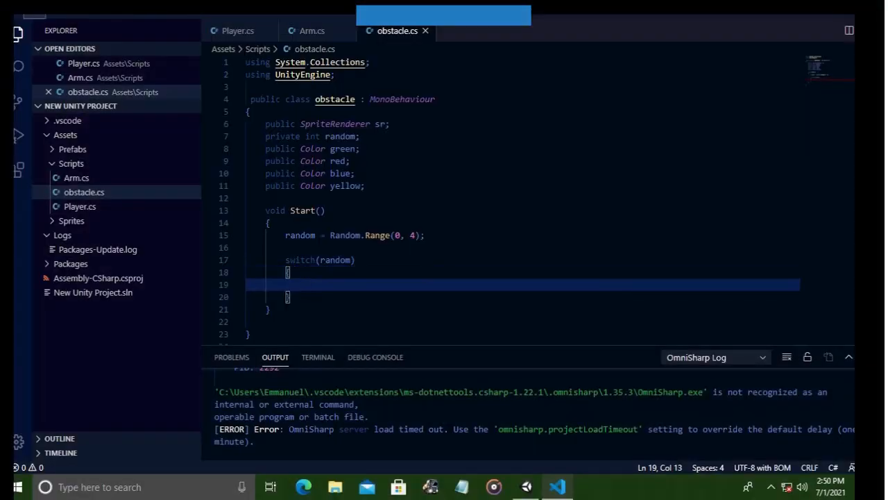
Write case 1 assigning sr.color = yellow inside the switch
type("case 1:")
type("case 2:")
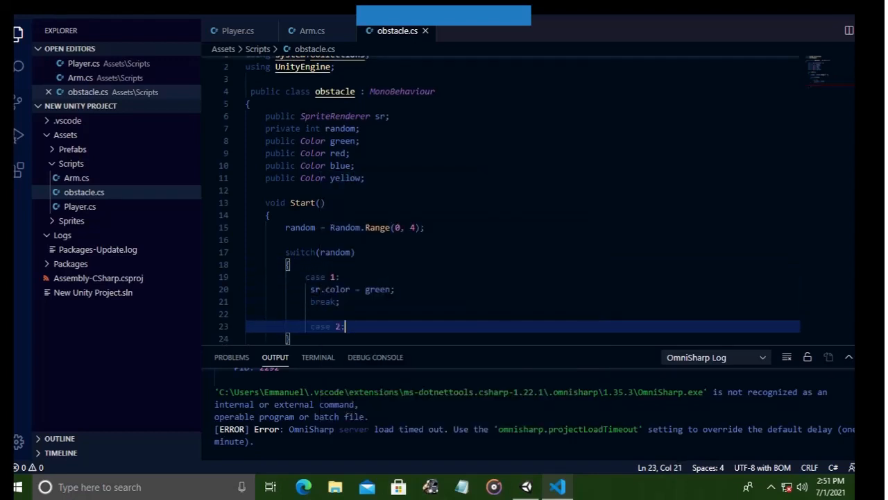
type("sr.color = yellow")
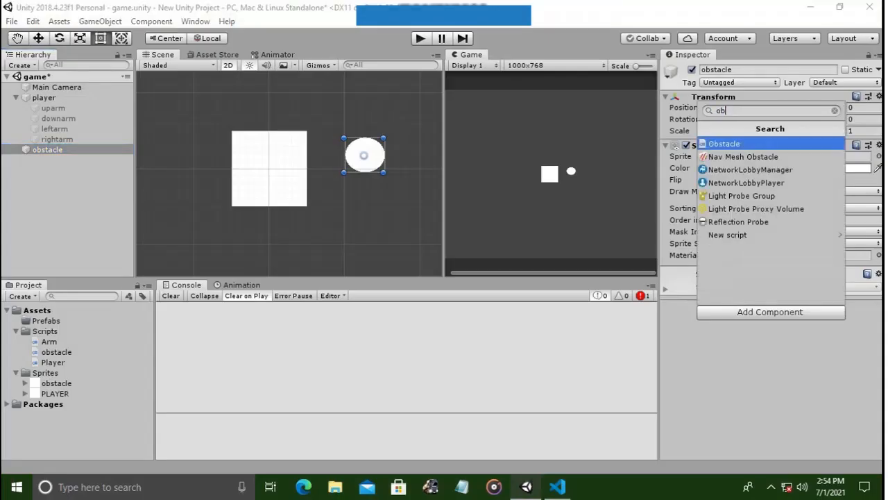
Attach the Obstacle script to the circle and pick colours for its colour fields
left_click(724, 143)
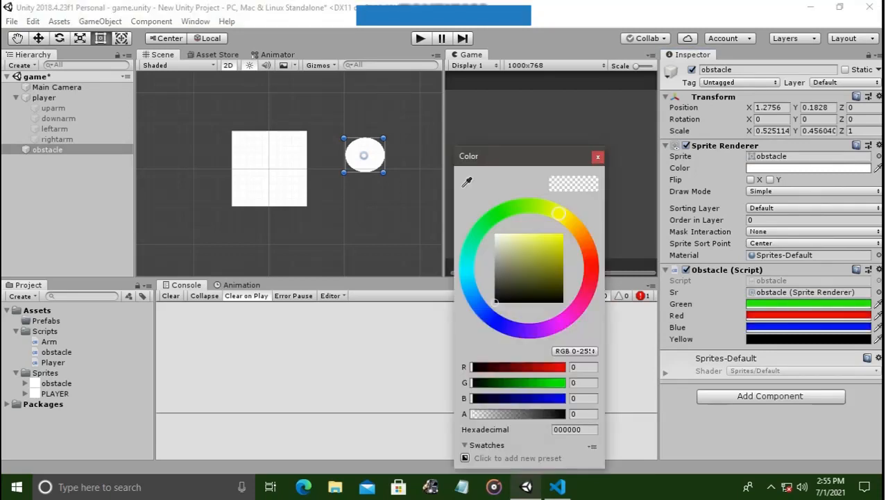
left_click(597, 155)
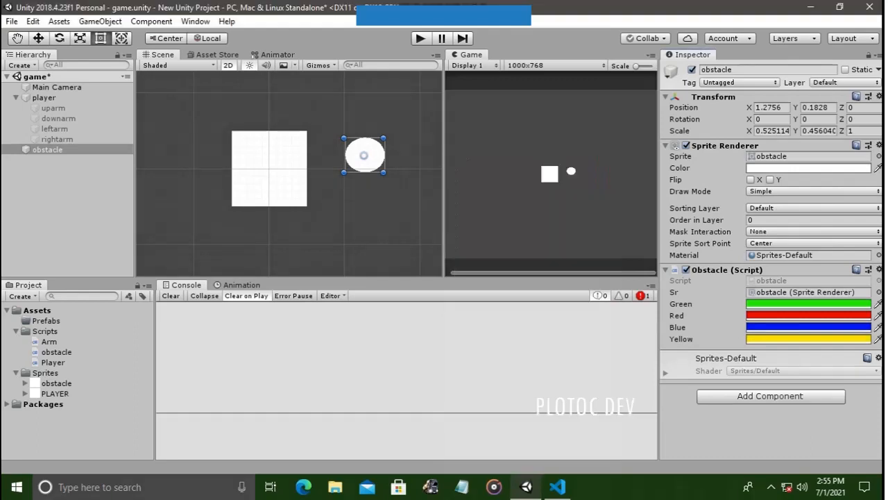
left_click(47, 150)
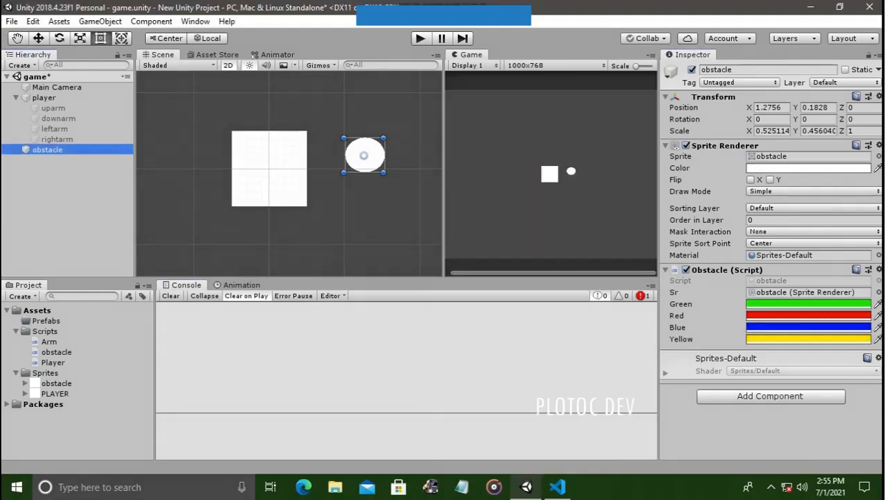